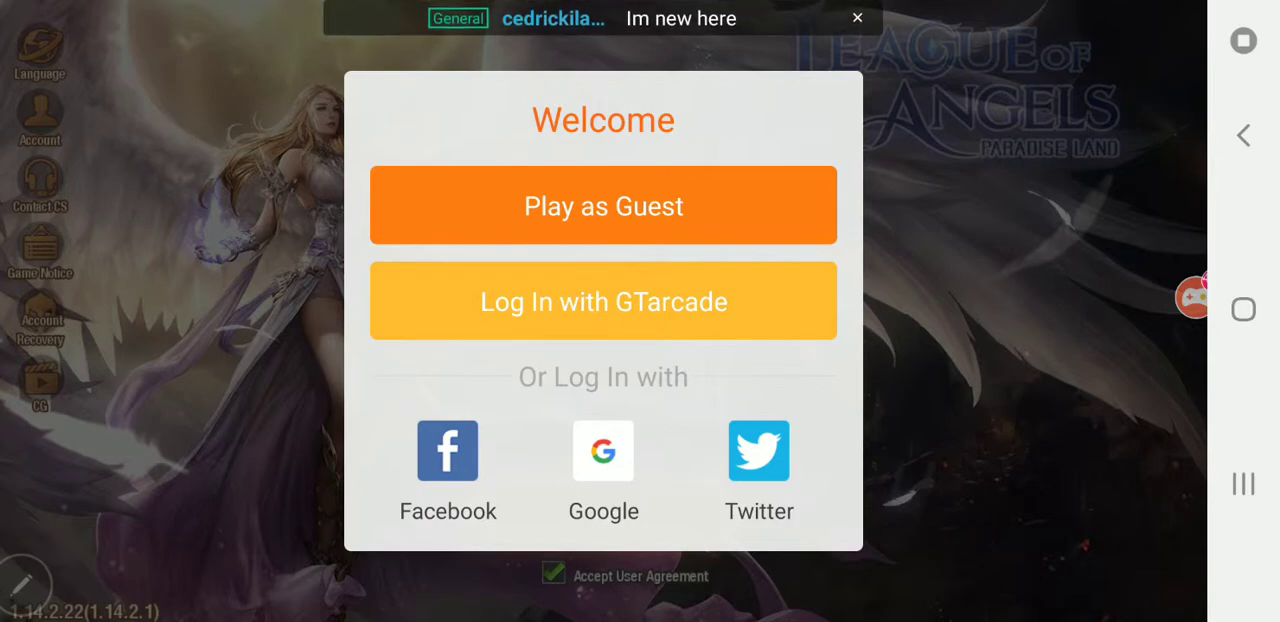
{"action": "left_click", "coordinate": [856, 18]}
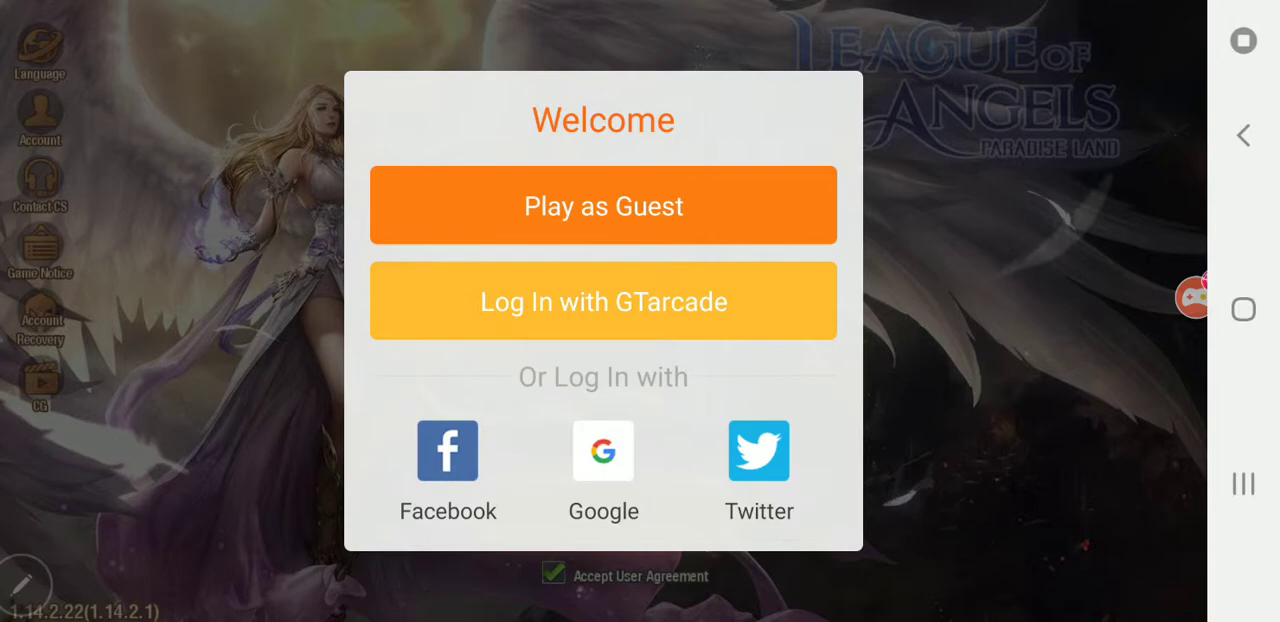